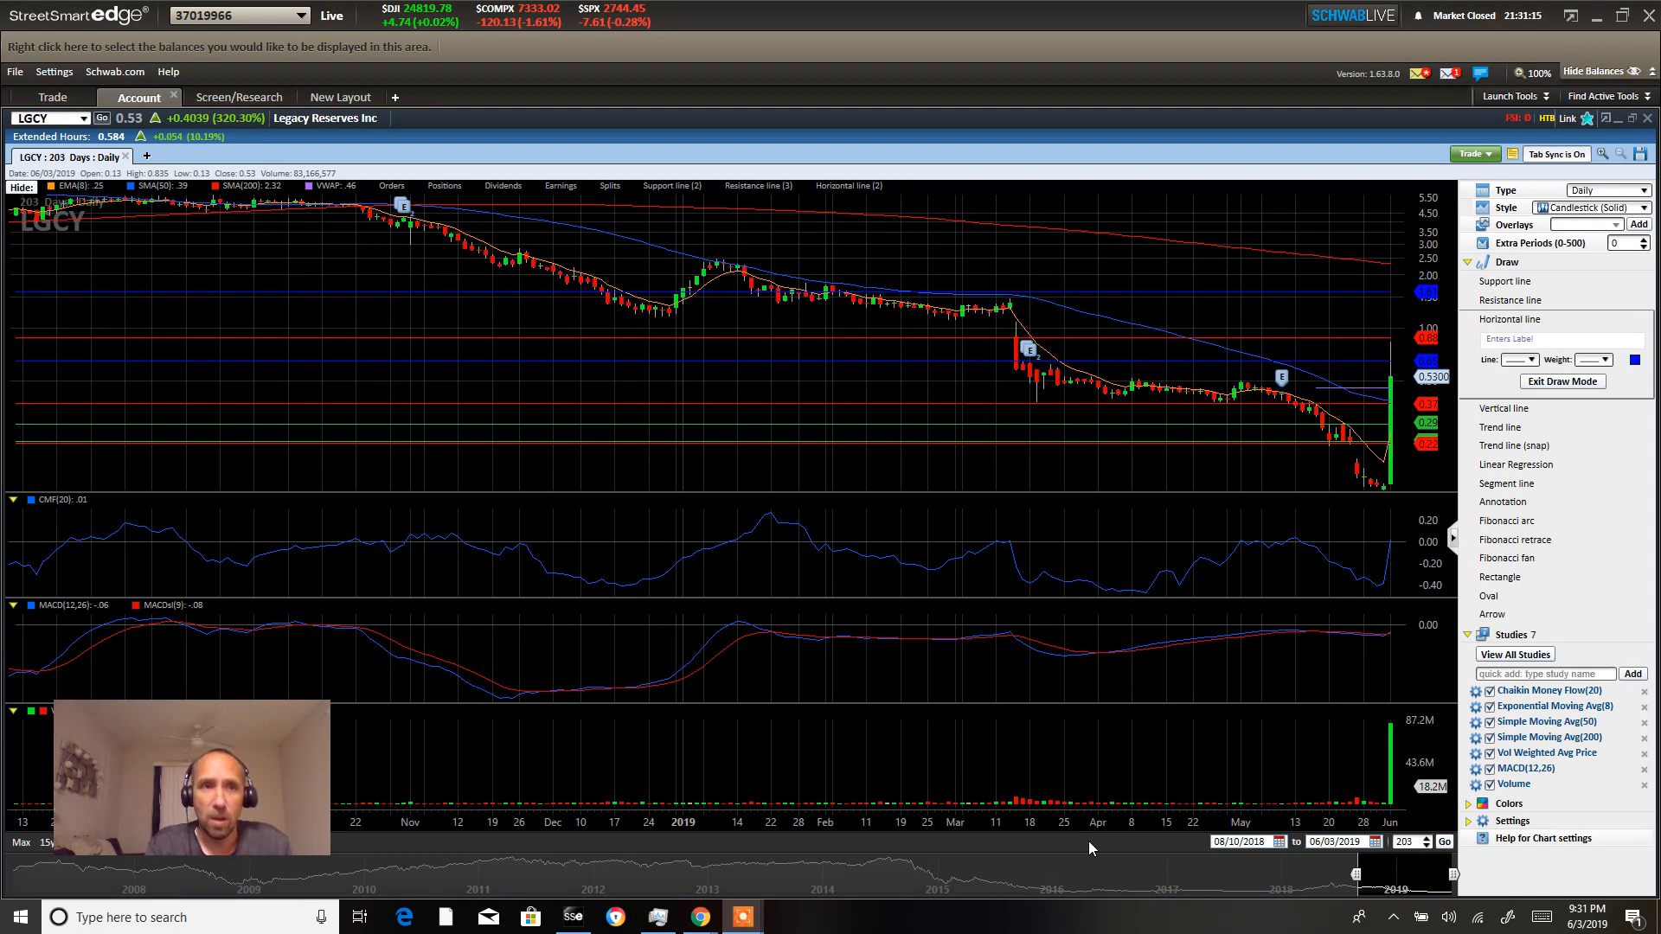
mouse_move(1253, 565)
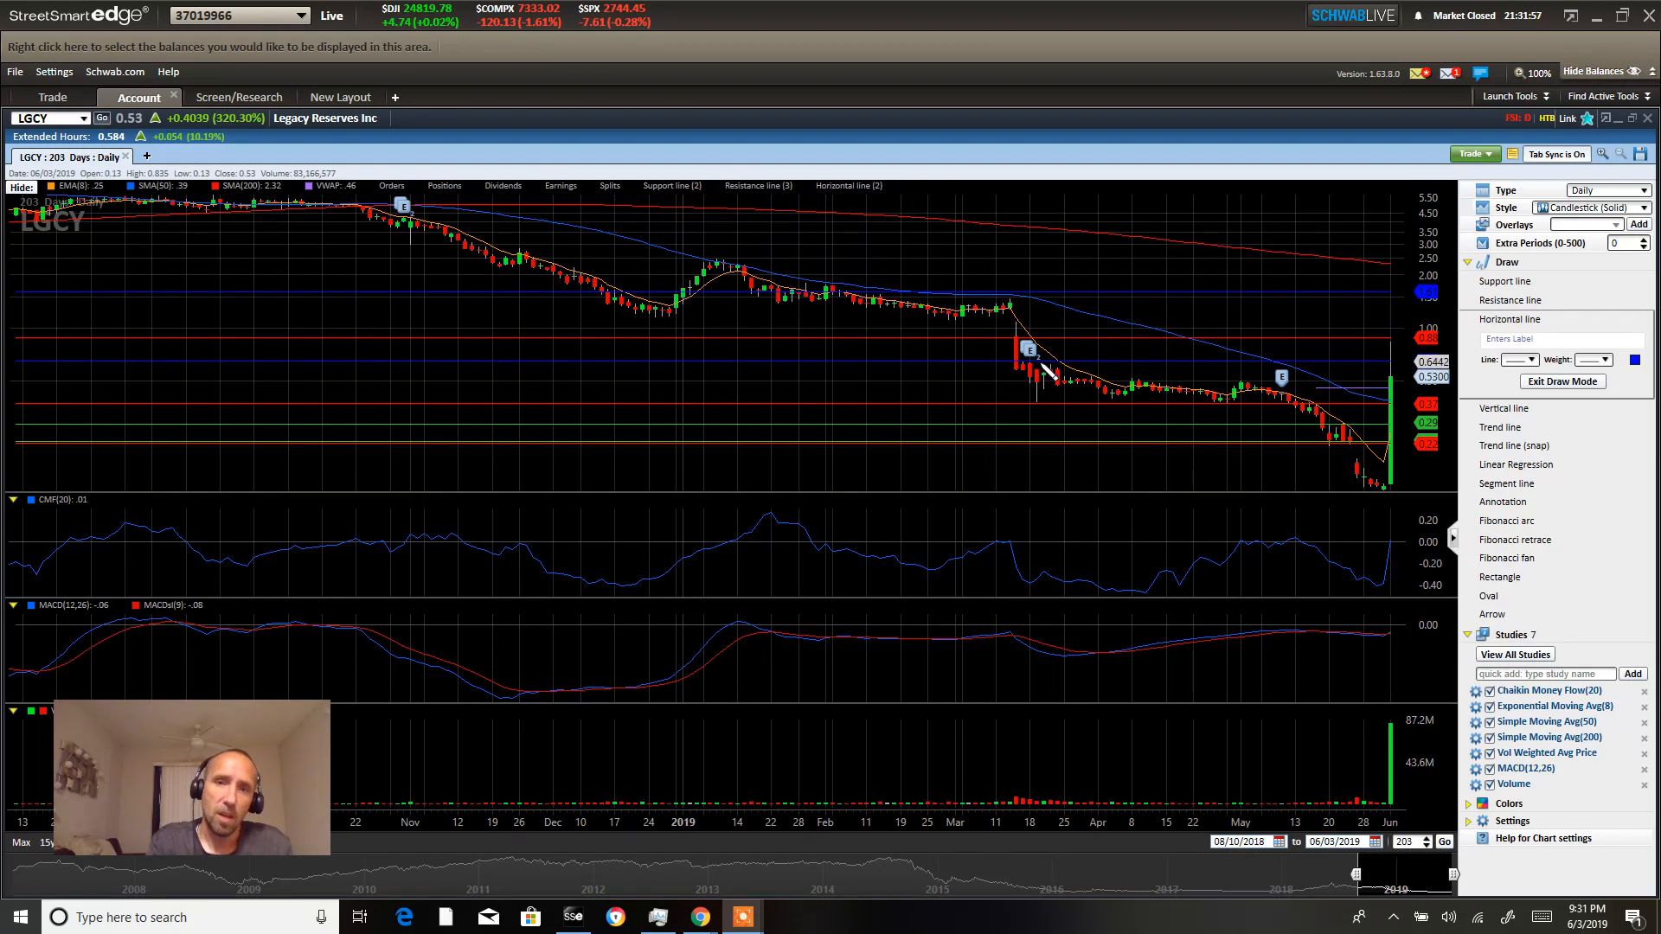
mouse_move(1367, 415)
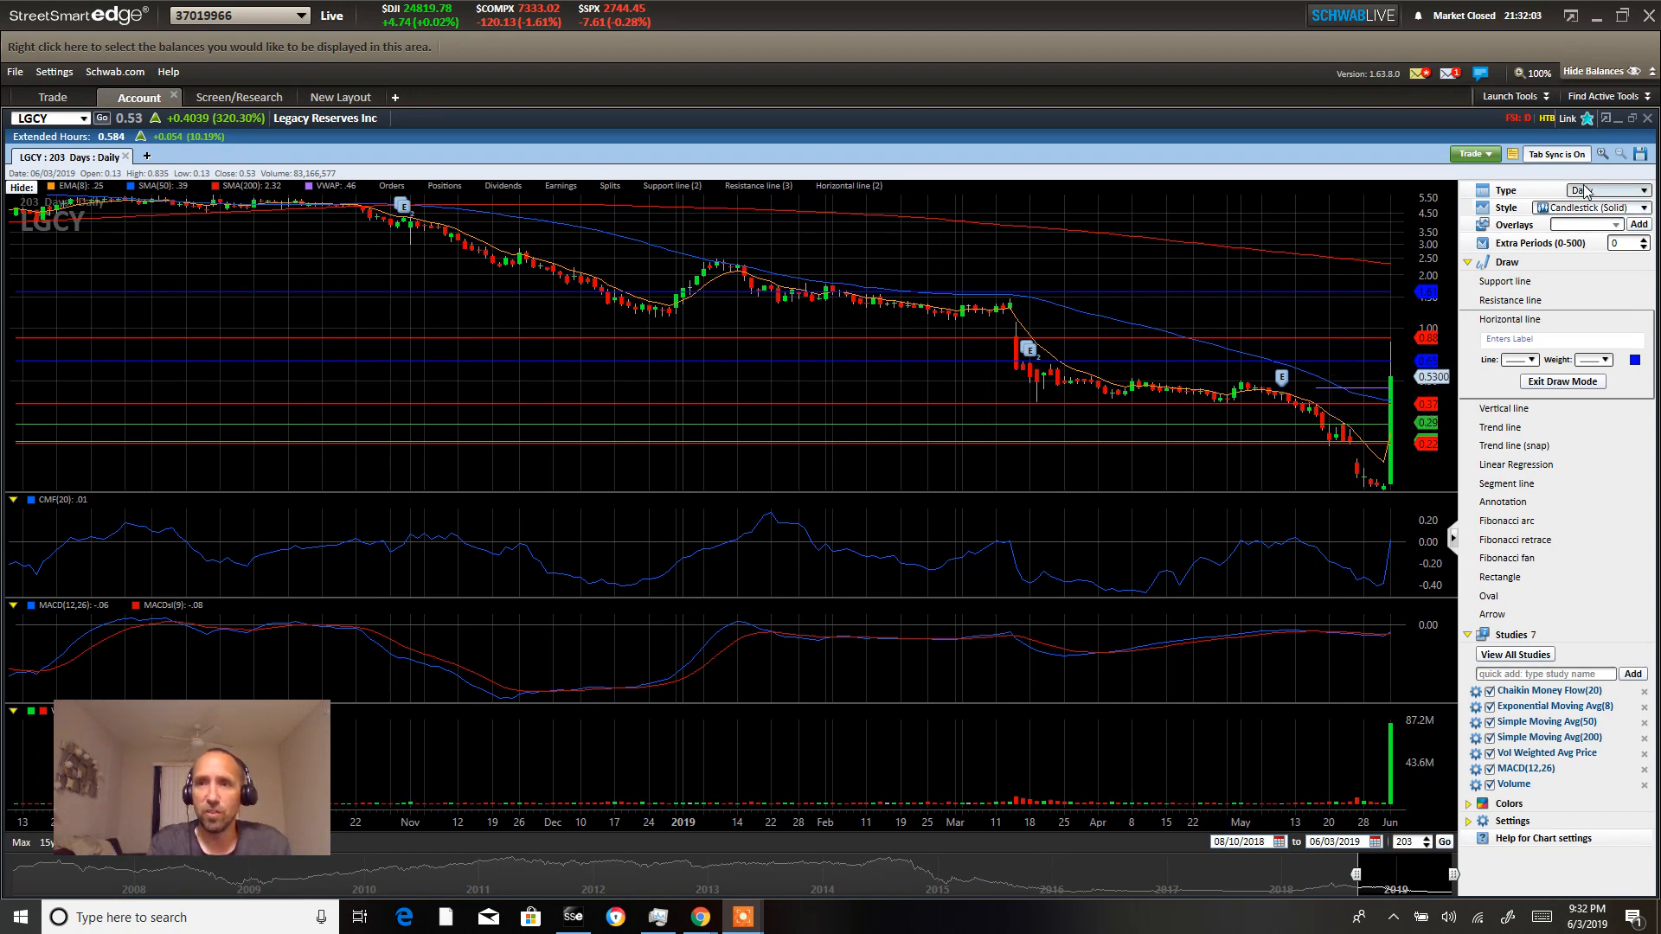
Step: Switch the LGCY chart interval from Daily to Custom Minute
left_click(1637, 191)
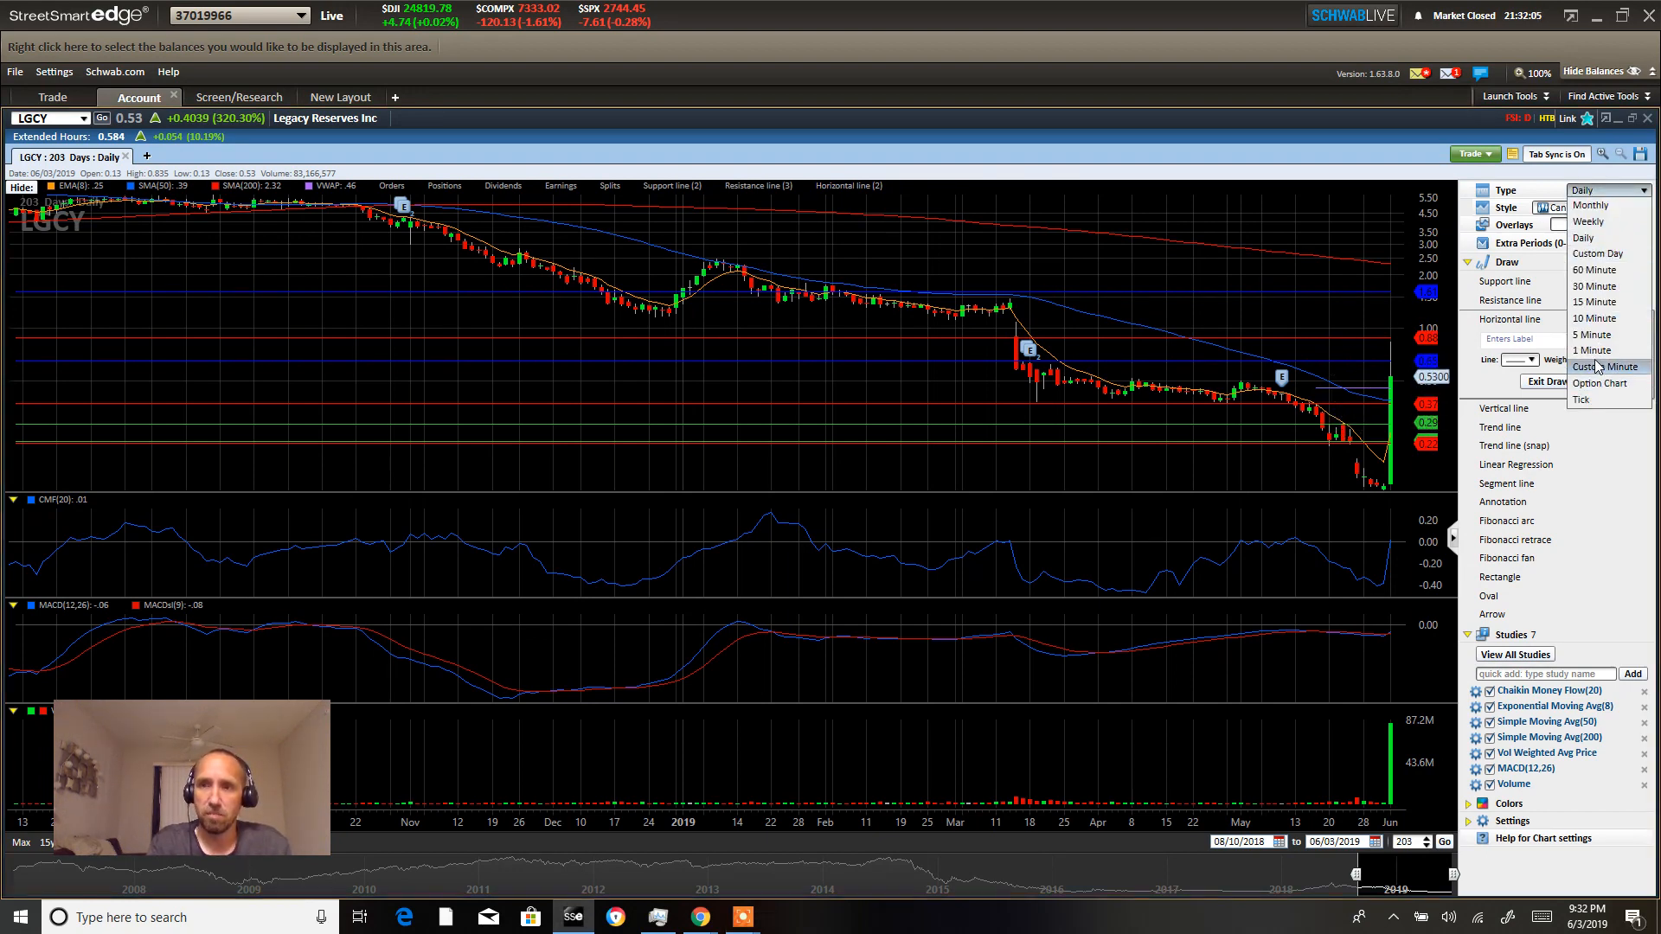
left_click(1607, 367)
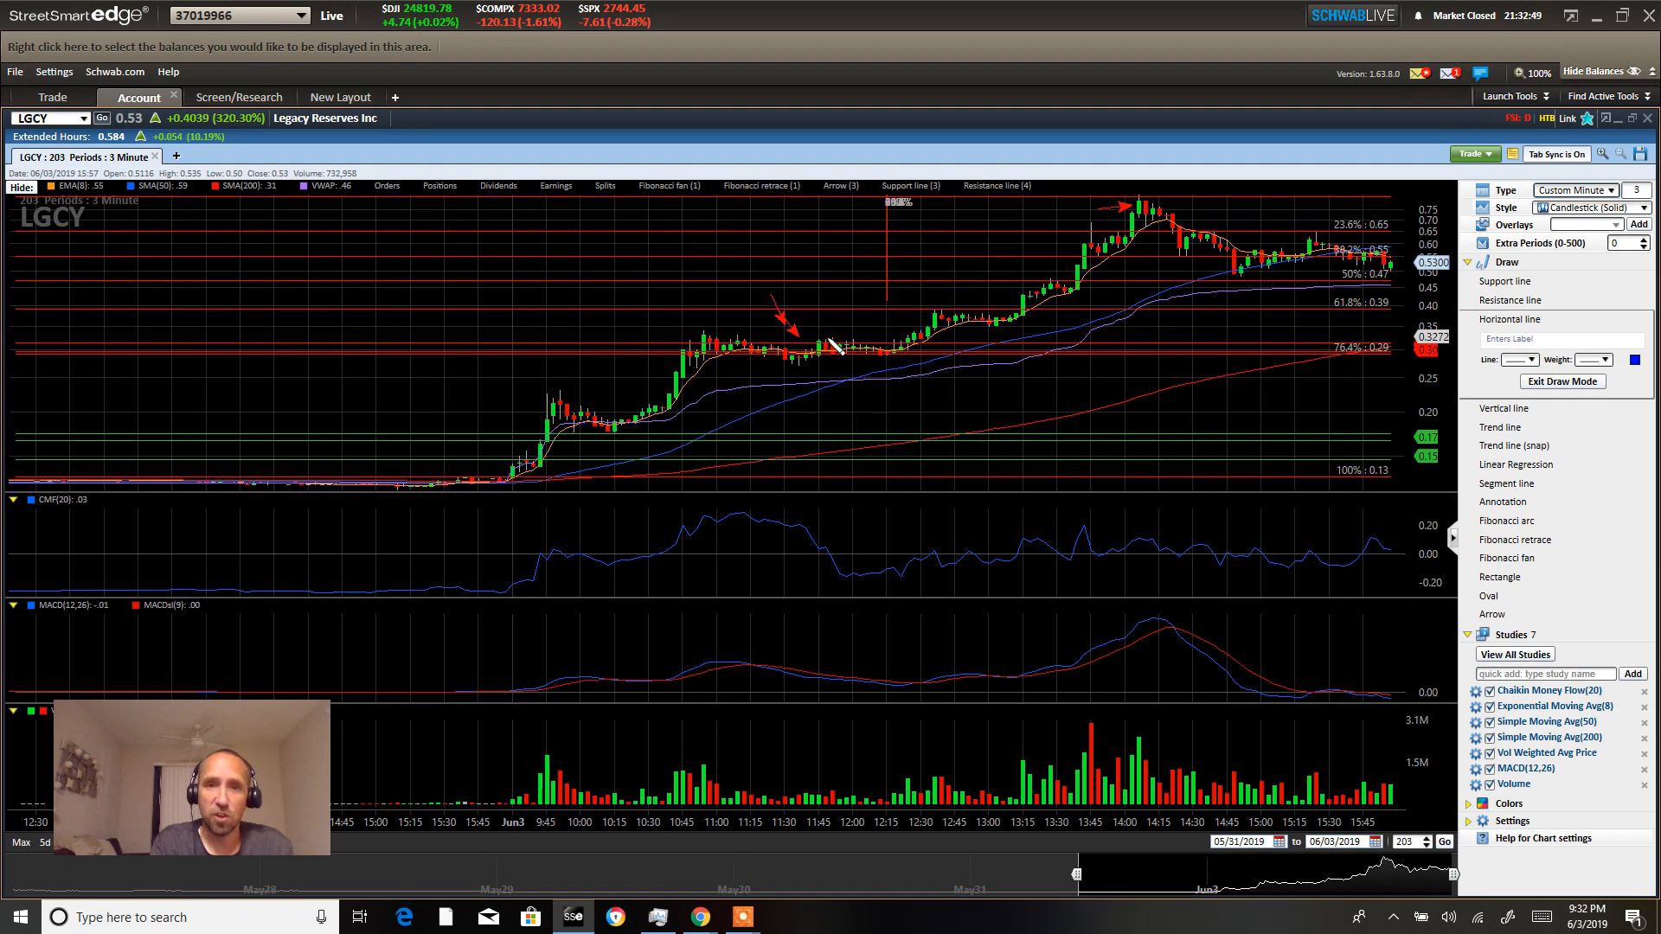
mouse_move(720, 353)
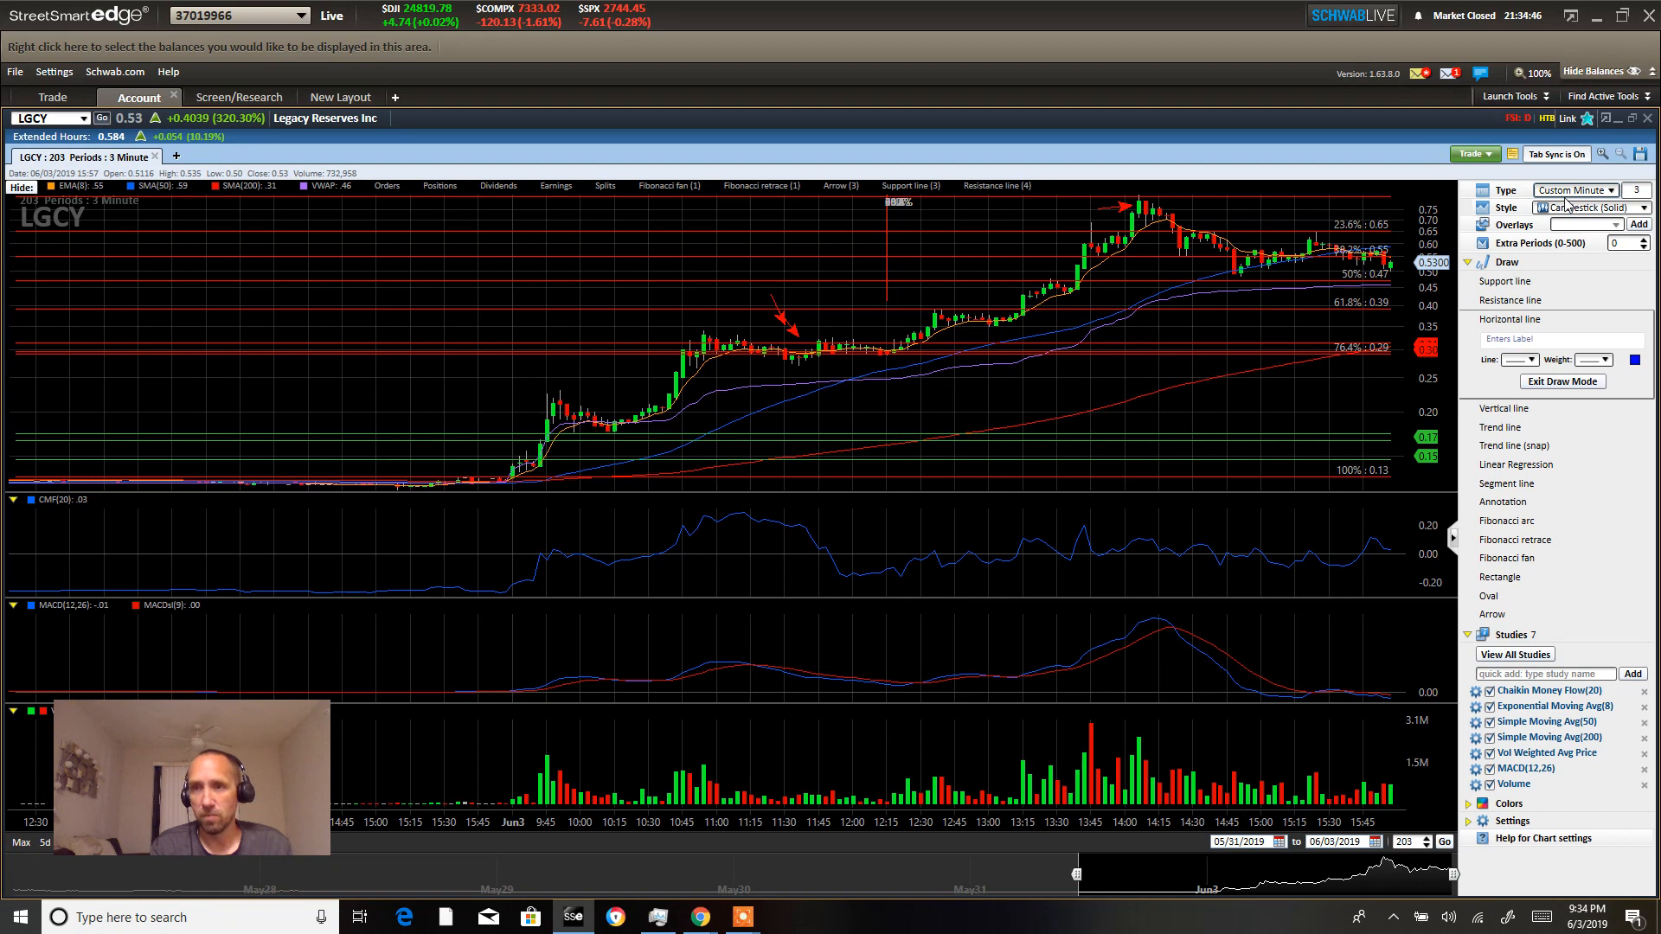
Step: Return the LGCY chart to the Daily interval, restoring the support and resistance lines
left_click(1598, 190)
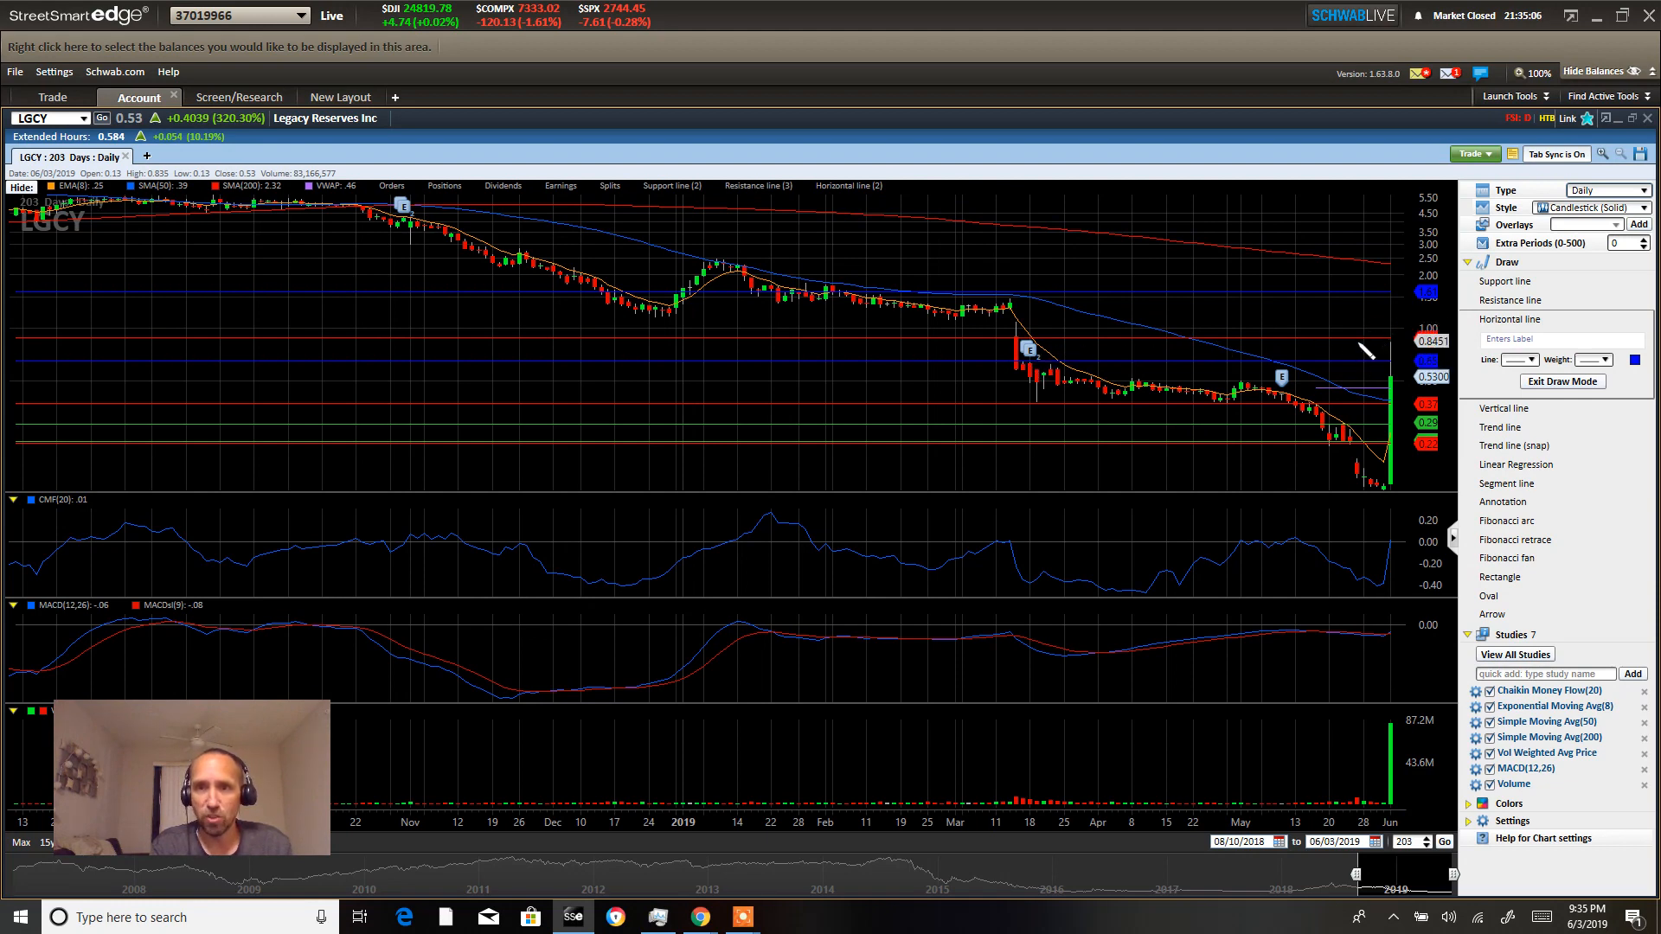
mouse_move(1384, 308)
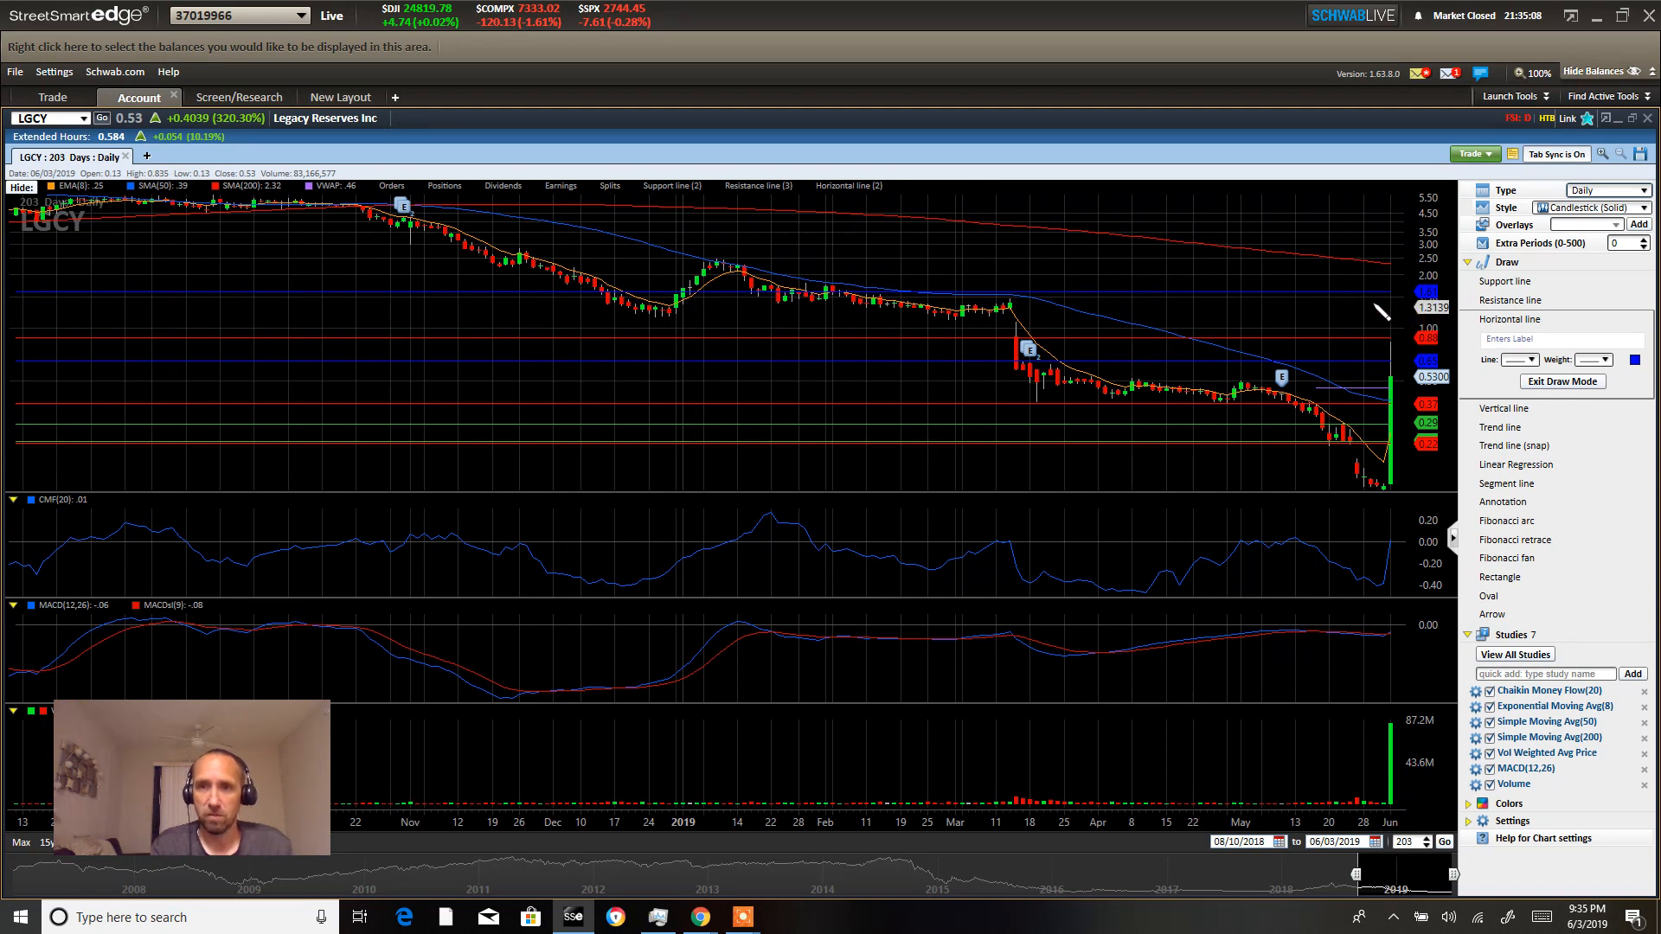
mouse_move(1324, 334)
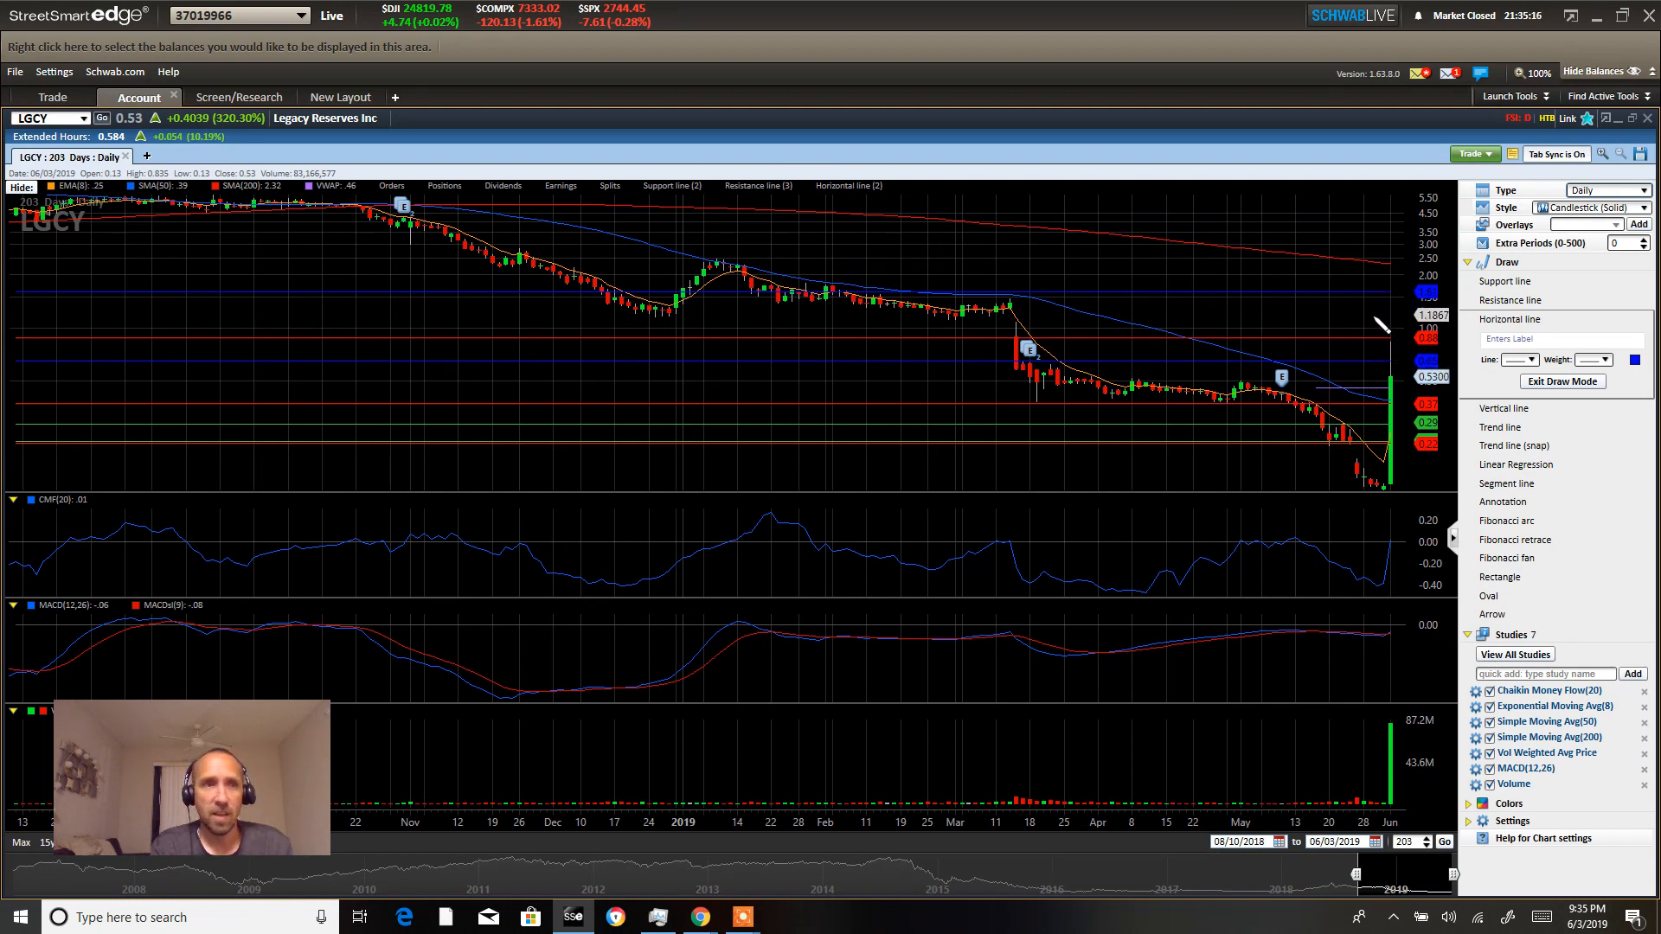
mouse_move(1383, 284)
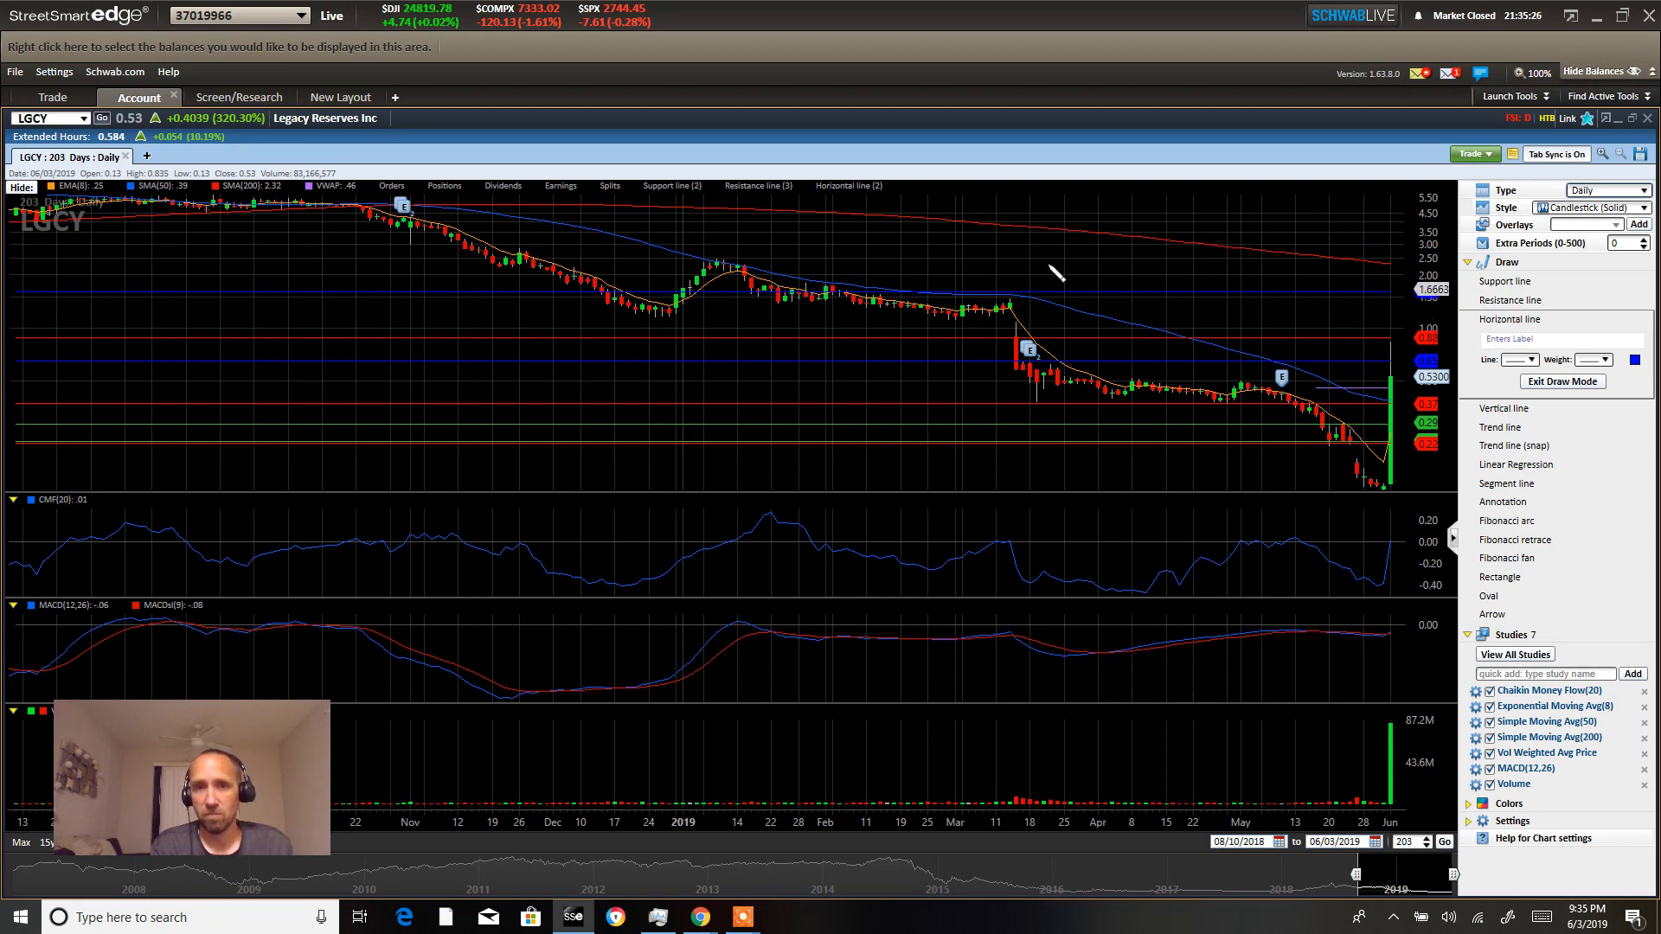
mouse_move(1279, 339)
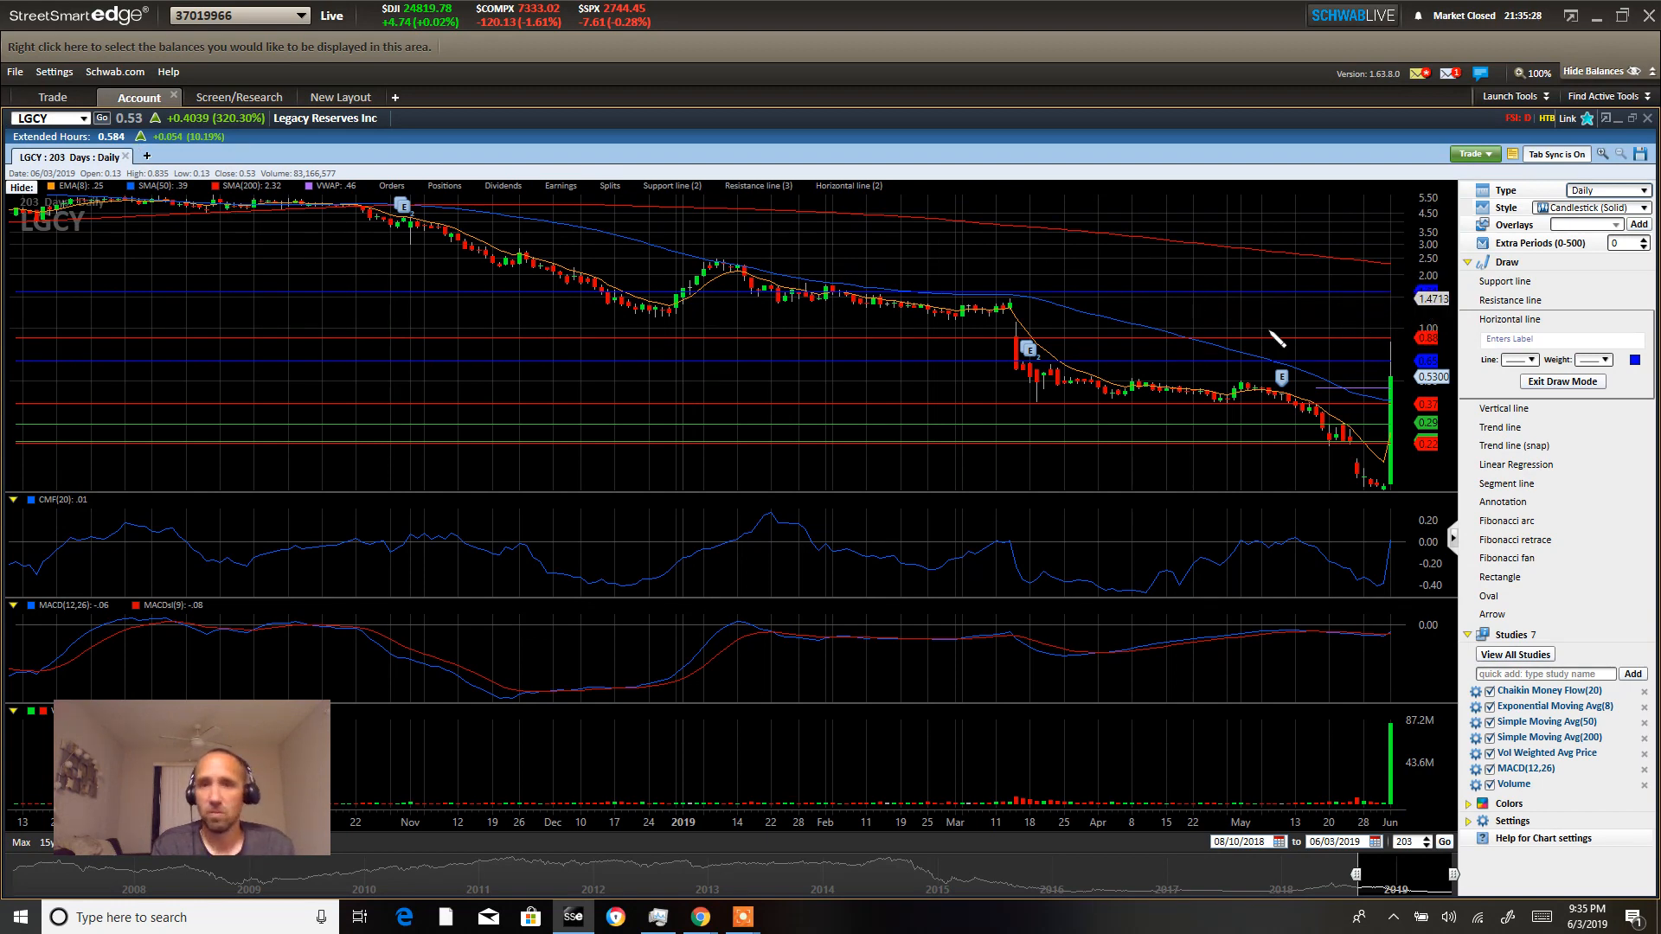